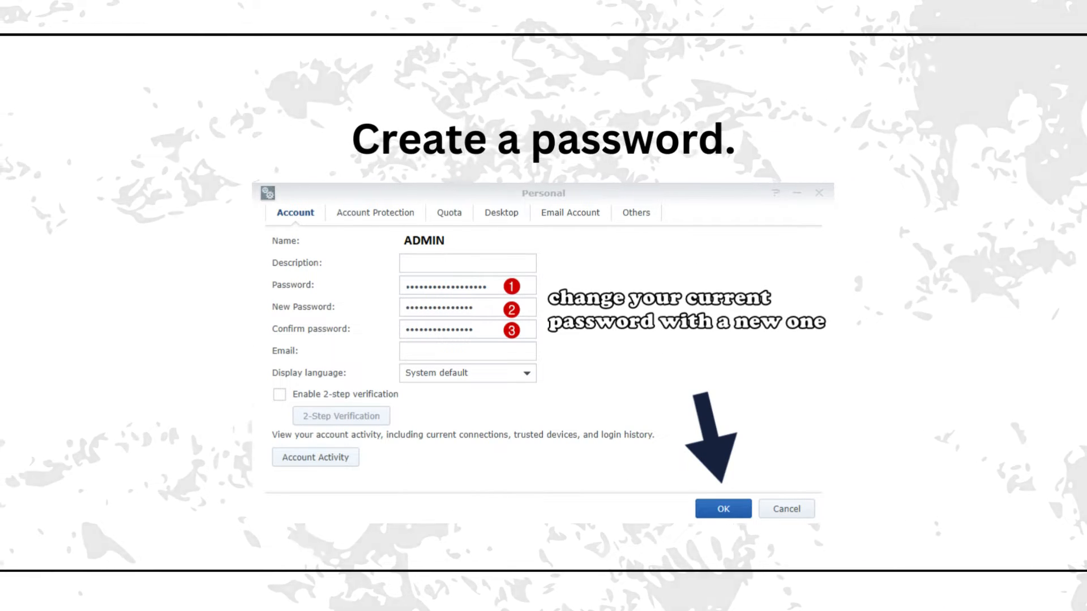
# Step: Open the admin user's settings in User & Group to change its password
pyautogui.click(723, 509)
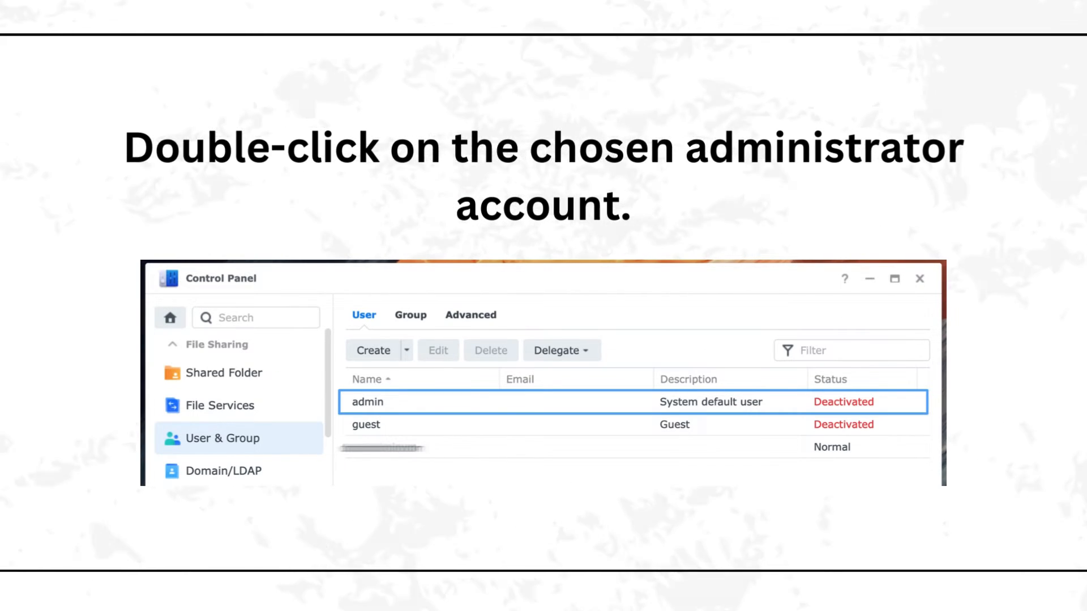
pyautogui.doubleClick(367, 402)
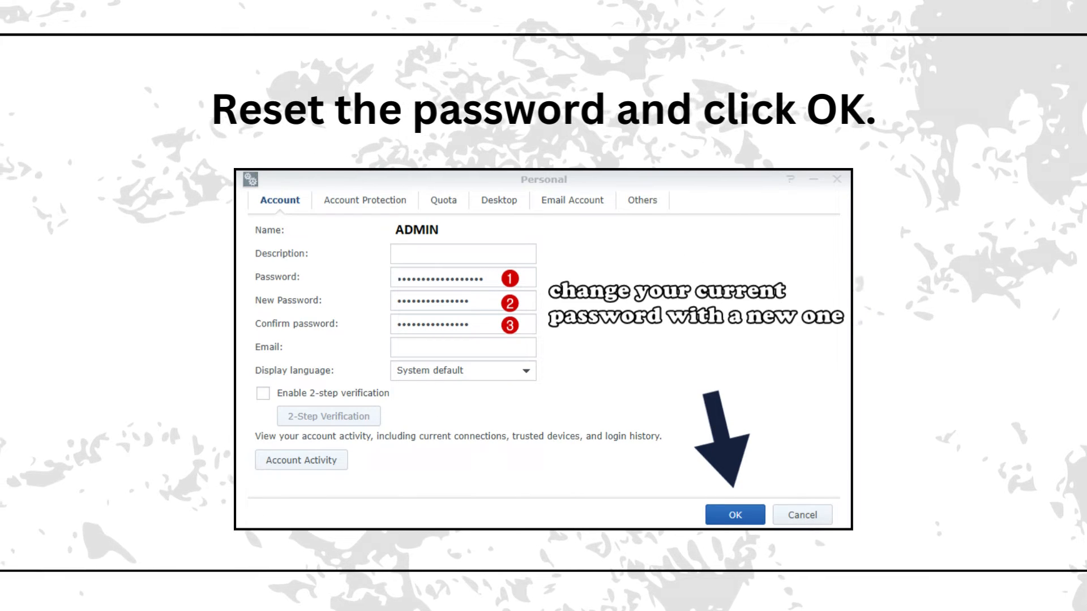